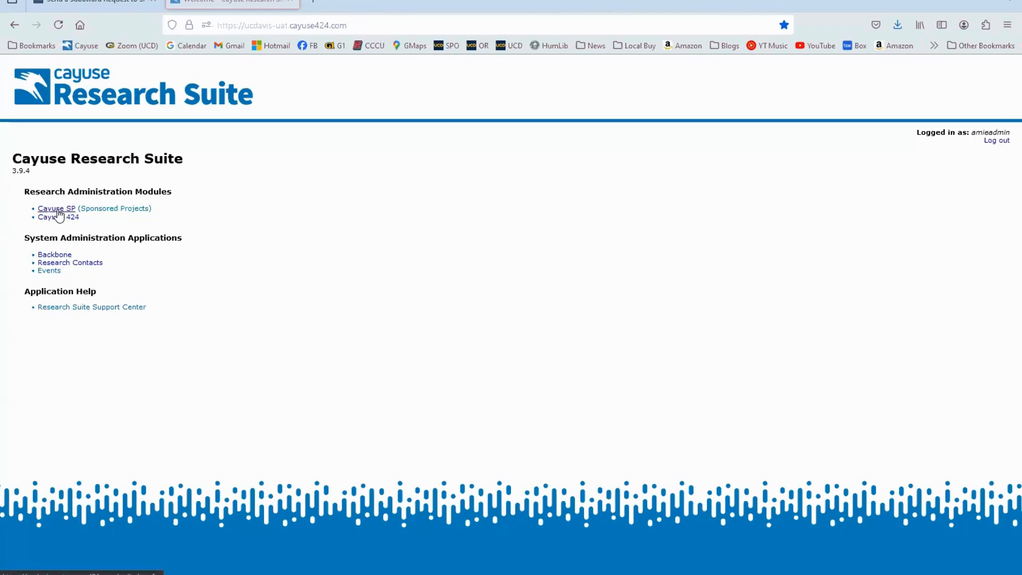
- Launch Cayuse SP and show the Submitted Proposals tab under My Proposals
{"action": "left_click", "coordinate": [56, 208]}
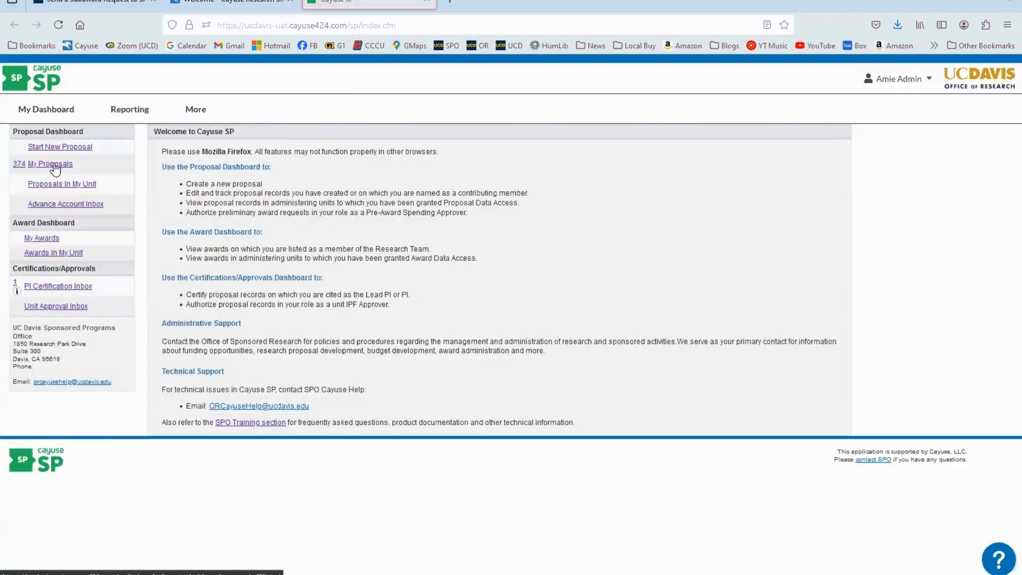
{"action": "left_click", "coordinate": [49, 164]}
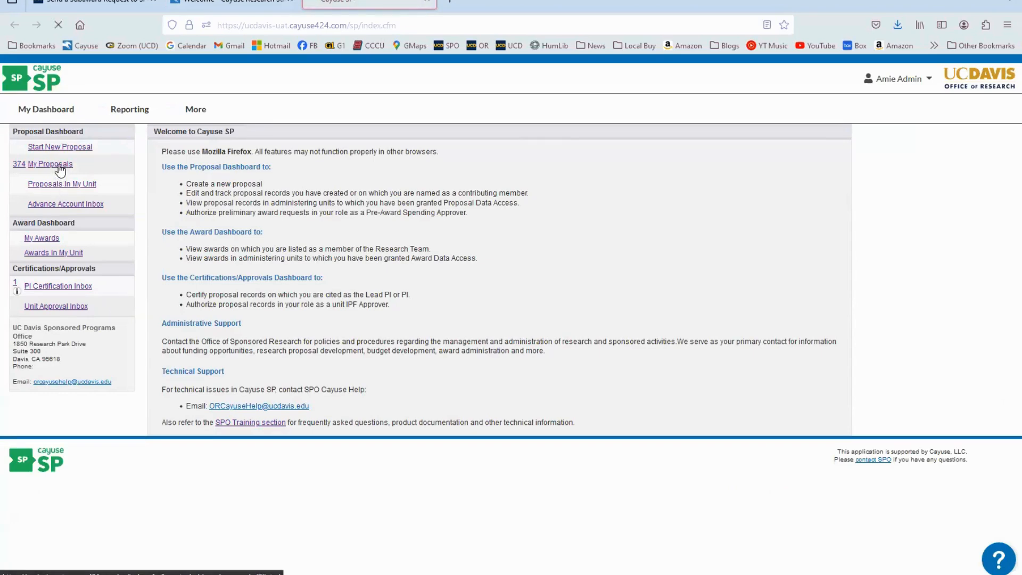
{"action": "left_click", "coordinate": [48, 163]}
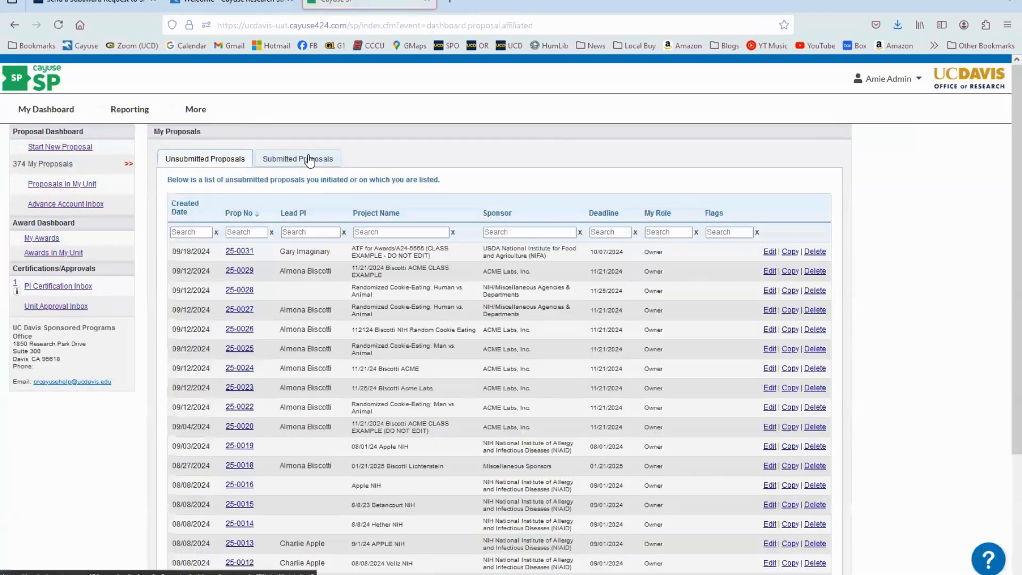
{"action": "left_click", "coordinate": [298, 159]}
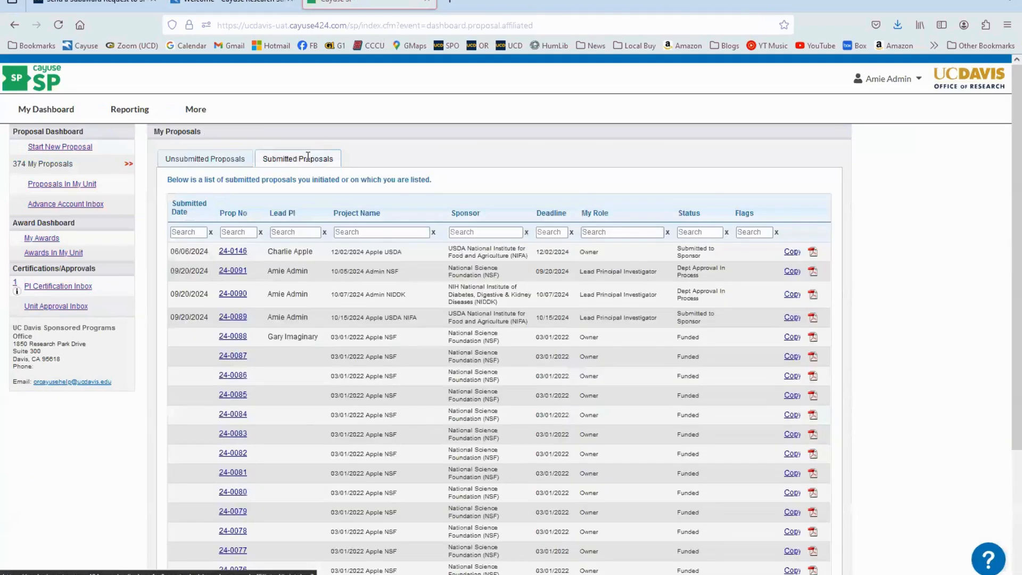
{"action": "mouse_move", "coordinate": [672, 252]}
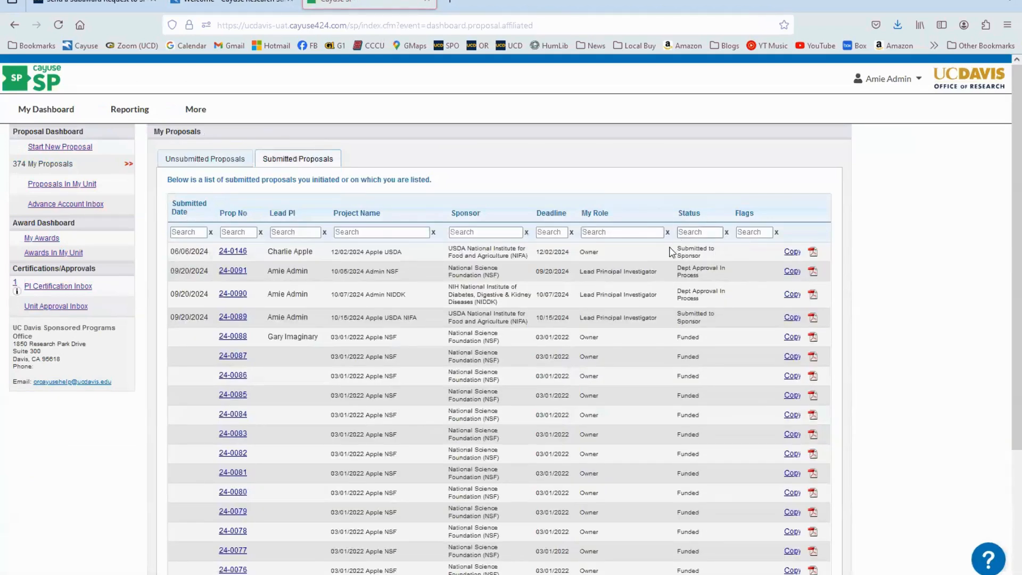
{"action": "mouse_move", "coordinate": [694, 313]}
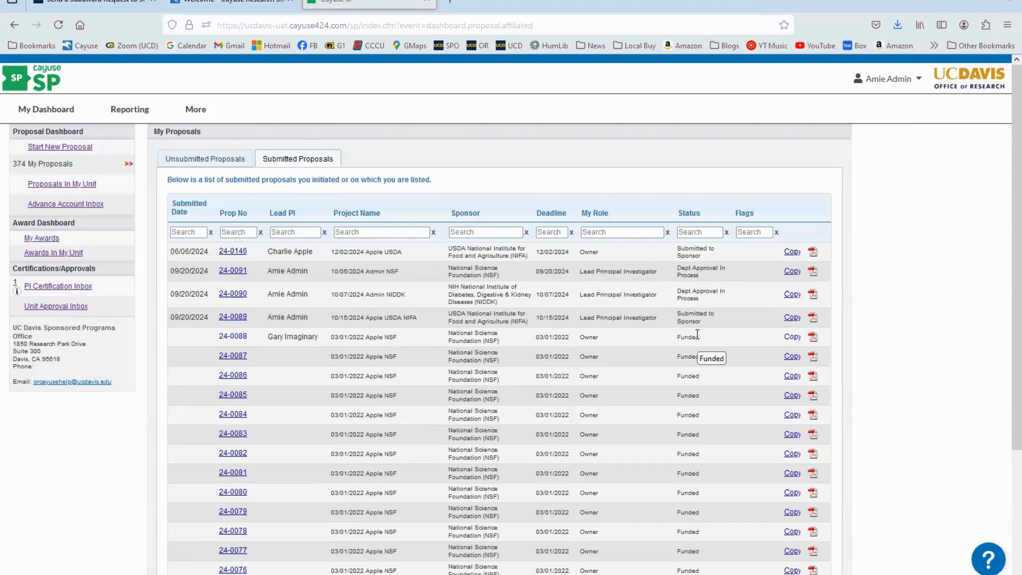
{"action": "mouse_move", "coordinate": [604, 366]}
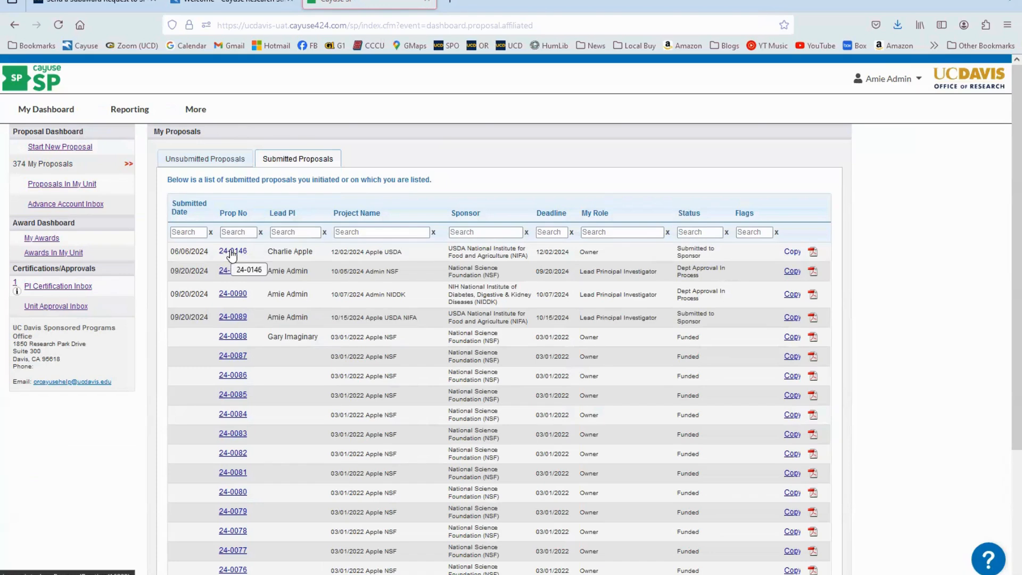
- Open proposal 24-0146 and go to its attachments section
{"action": "left_click", "coordinate": [232, 250]}
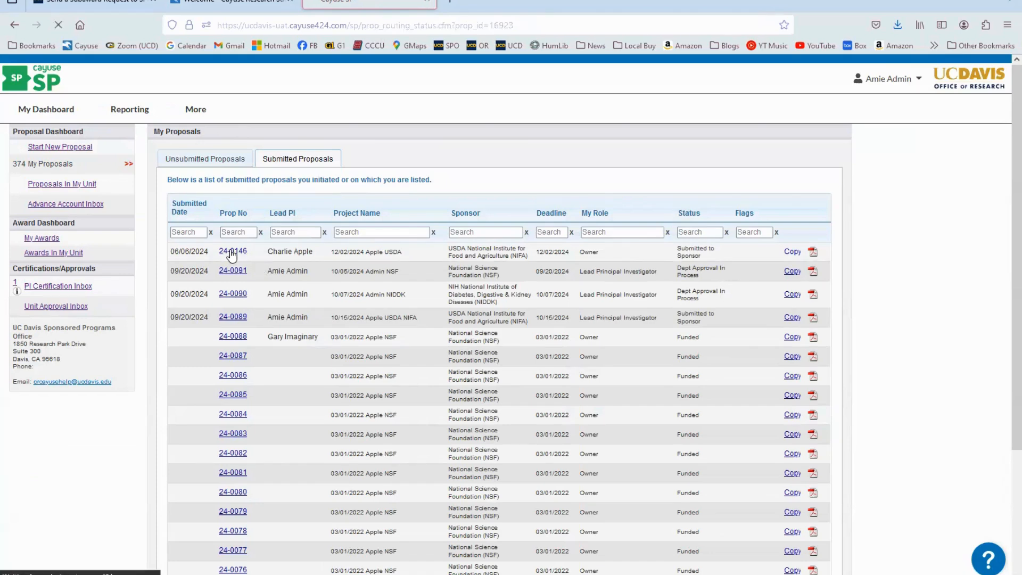
{"action": "left_click", "coordinate": [232, 250]}
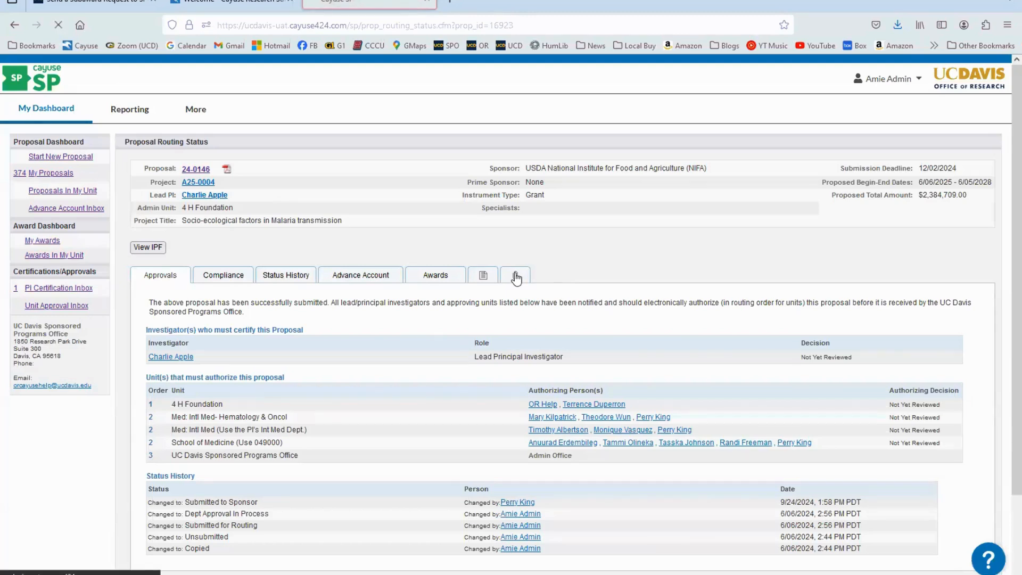
{"action": "left_click", "coordinate": [515, 275]}
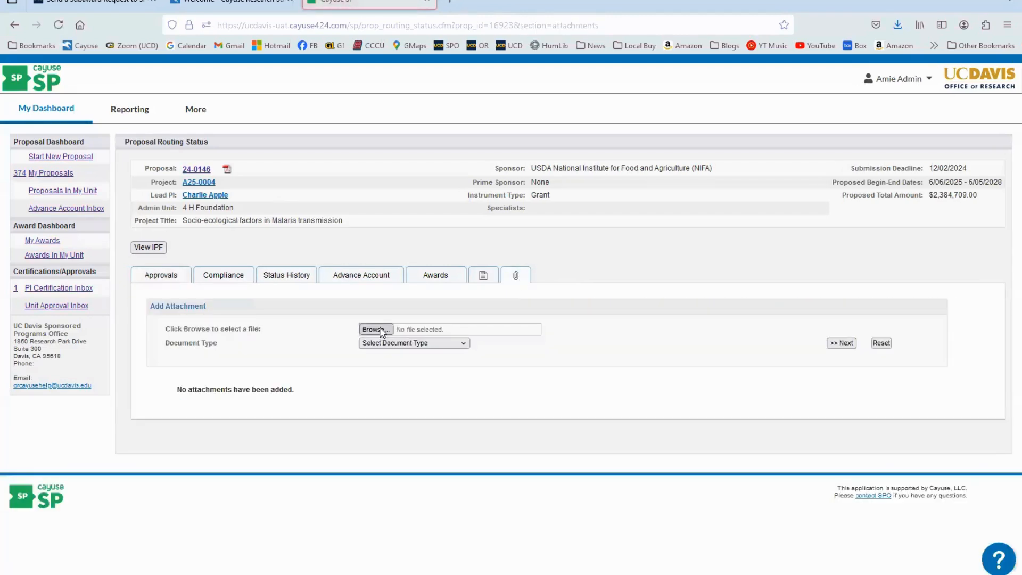
- Upload the USDA-NIFA Proof of Commitment file as type Other, accessible to all parties
{"action": "left_click", "coordinate": [375, 329]}
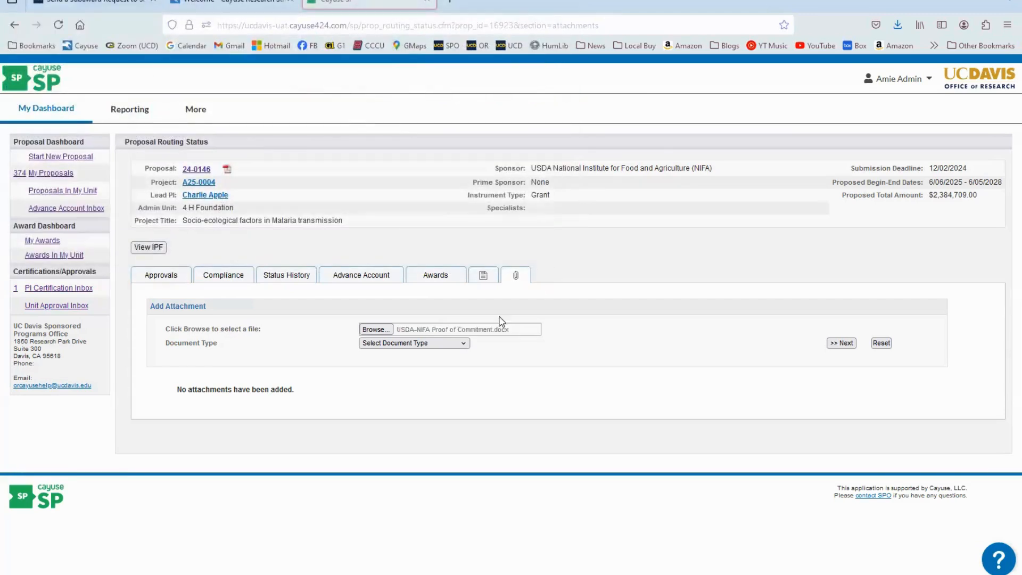
{"action": "mouse_move", "coordinate": [473, 342]}
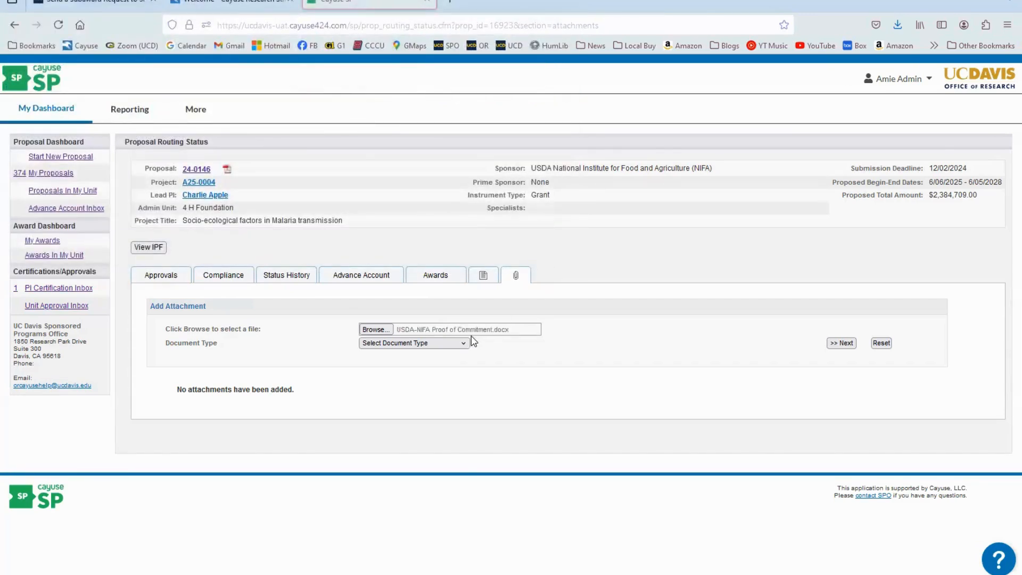
{"action": "left_click", "coordinate": [414, 342]}
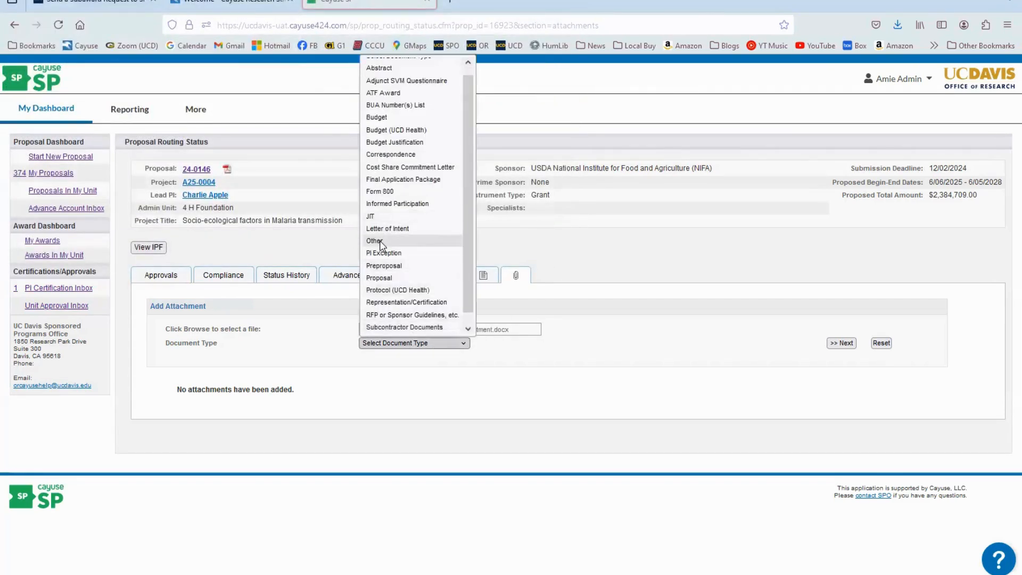
{"action": "left_click", "coordinate": [374, 241]}
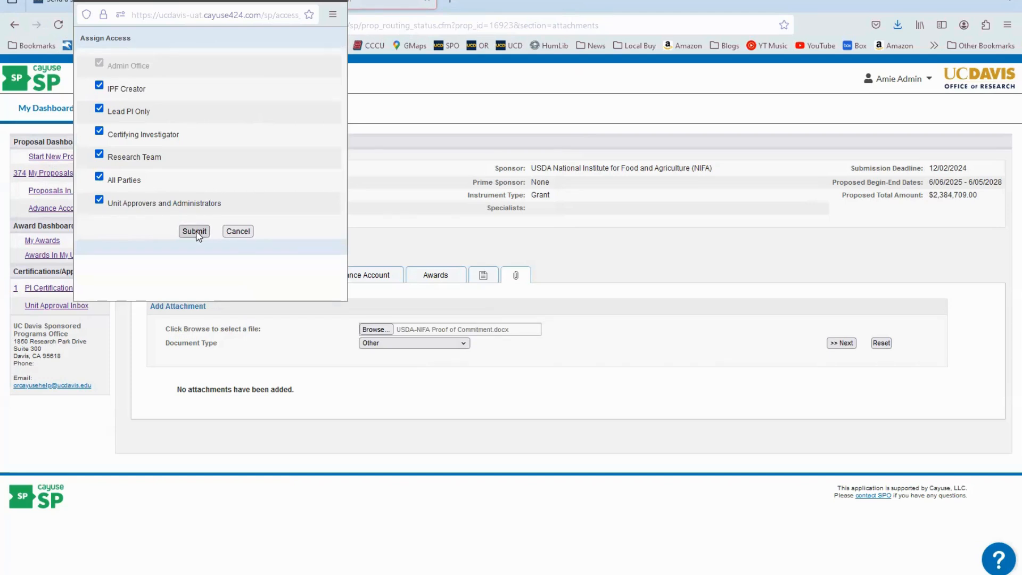
{"action": "left_click", "coordinate": [195, 230]}
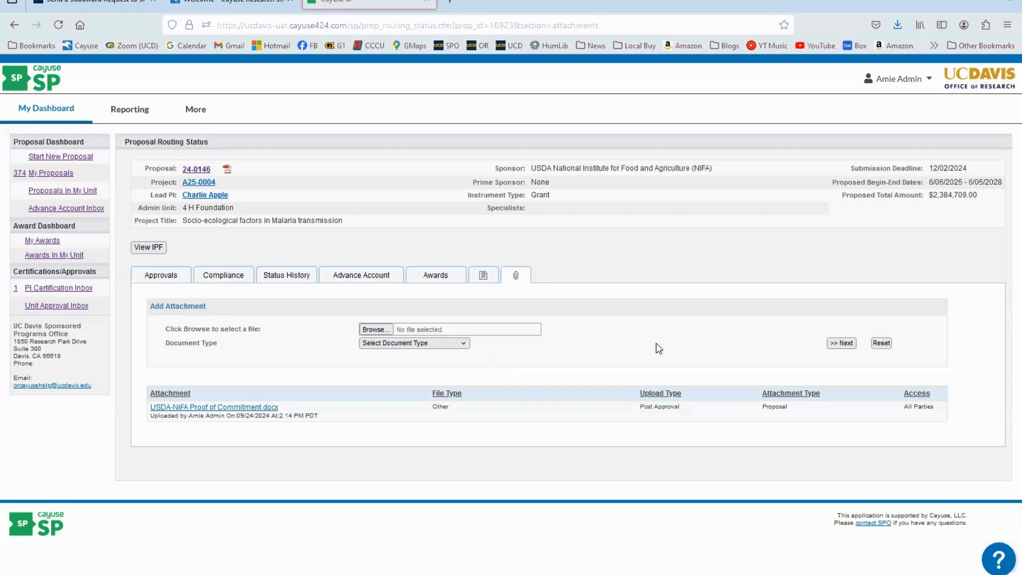
{"action": "mouse_move", "coordinate": [657, 345]}
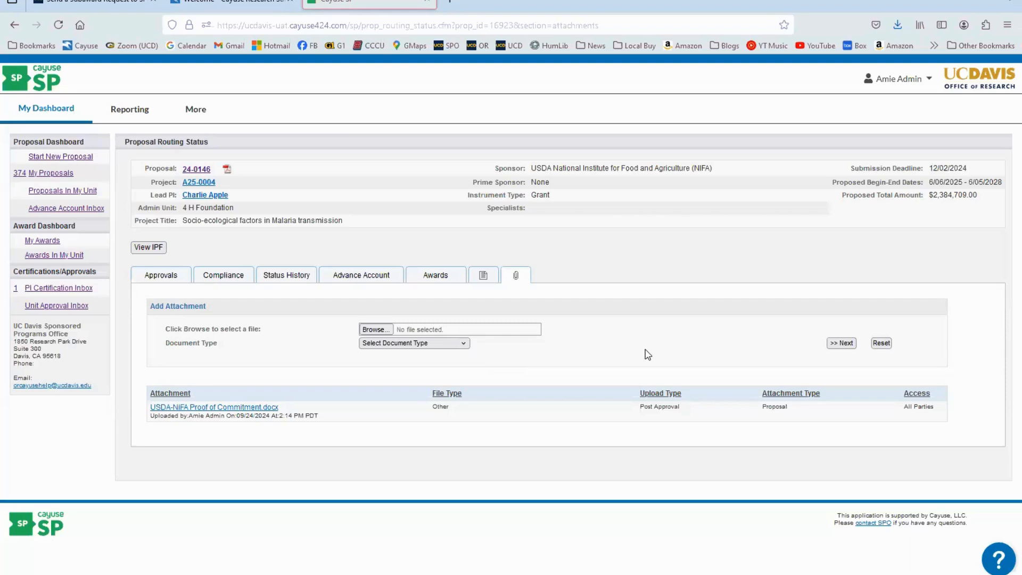
{"action": "mouse_move", "coordinate": [526, 278]}
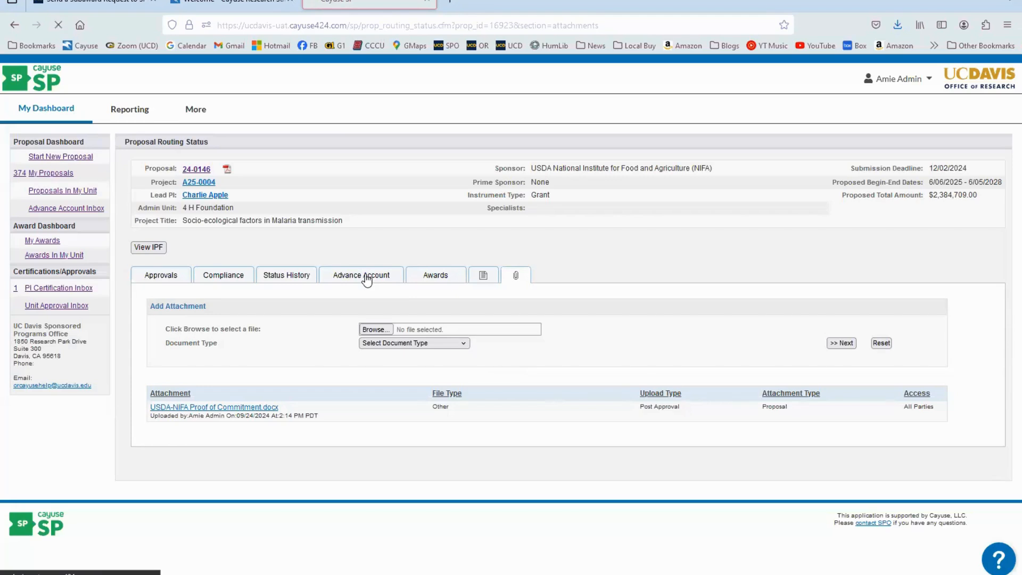
- Start a new Advance Account request for proposal 24-0146
{"action": "left_click", "coordinate": [360, 275]}
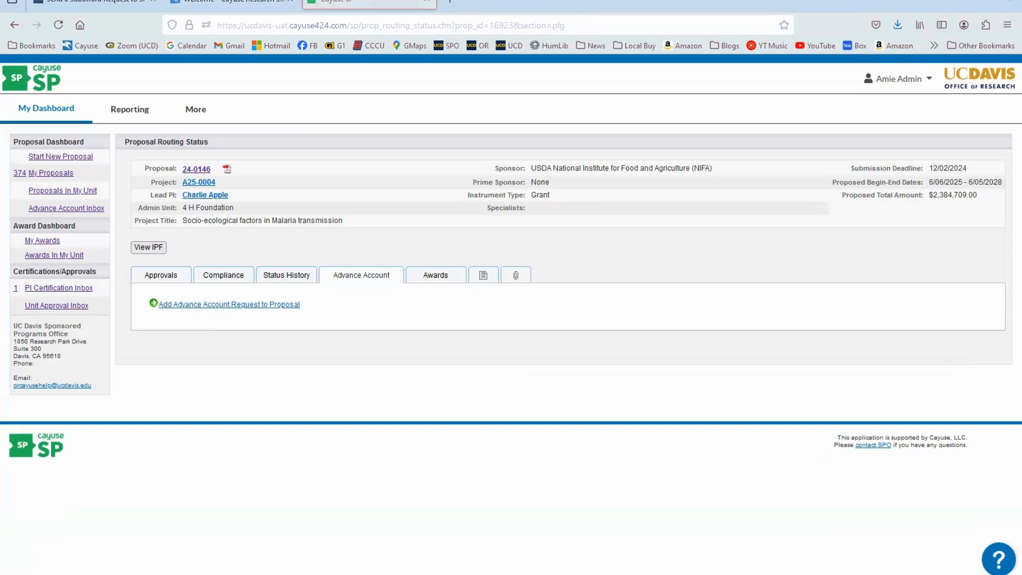
{"action": "left_click", "coordinate": [228, 304]}
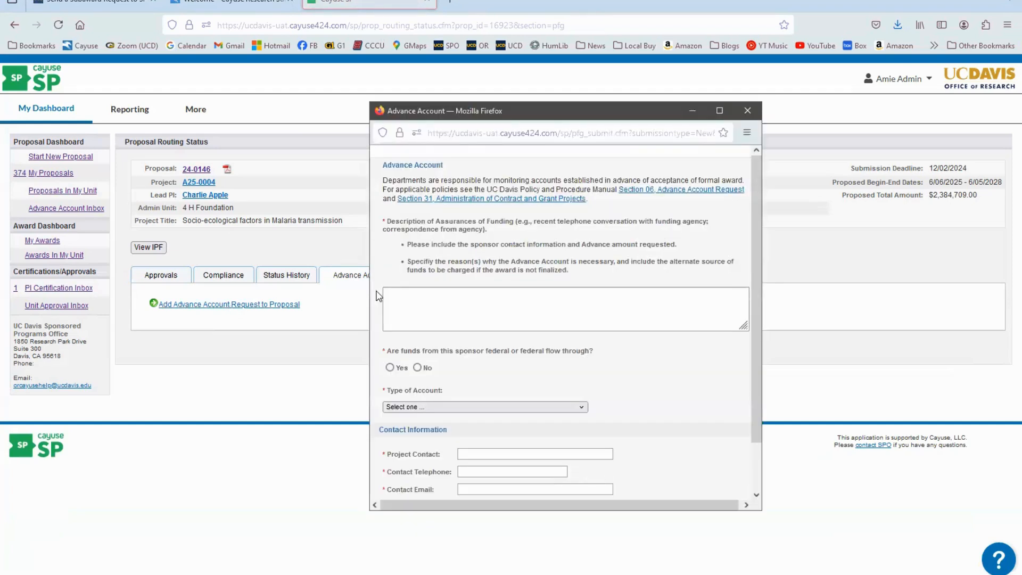
{"action": "left_click", "coordinate": [565, 308]}
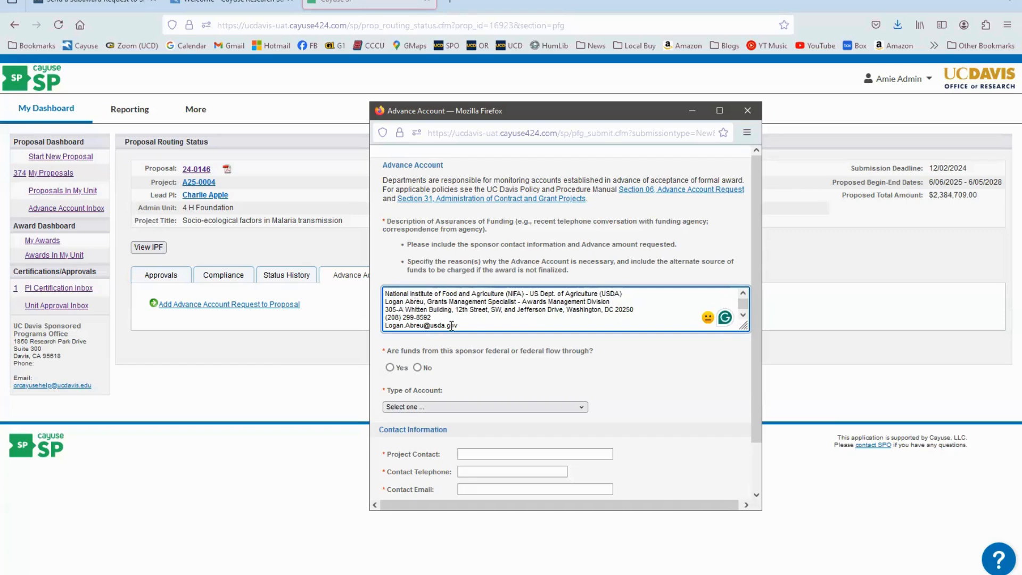
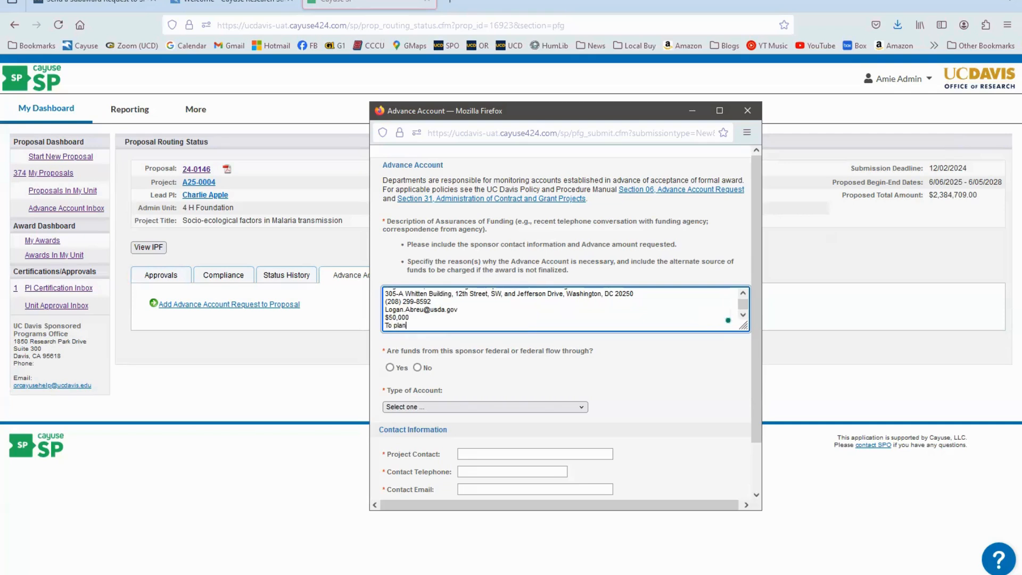
- Describe assurances: $50,000 to purchase and plant seeds, UCD AE#: K300018082-DCMS004-770006-TASK
{"action": "key", "text": "Backspace"}
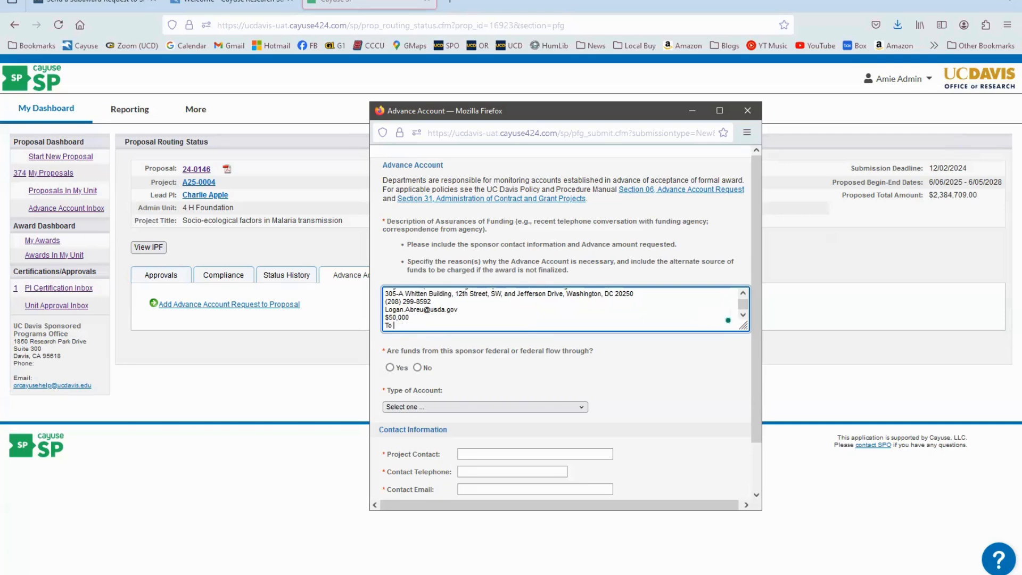
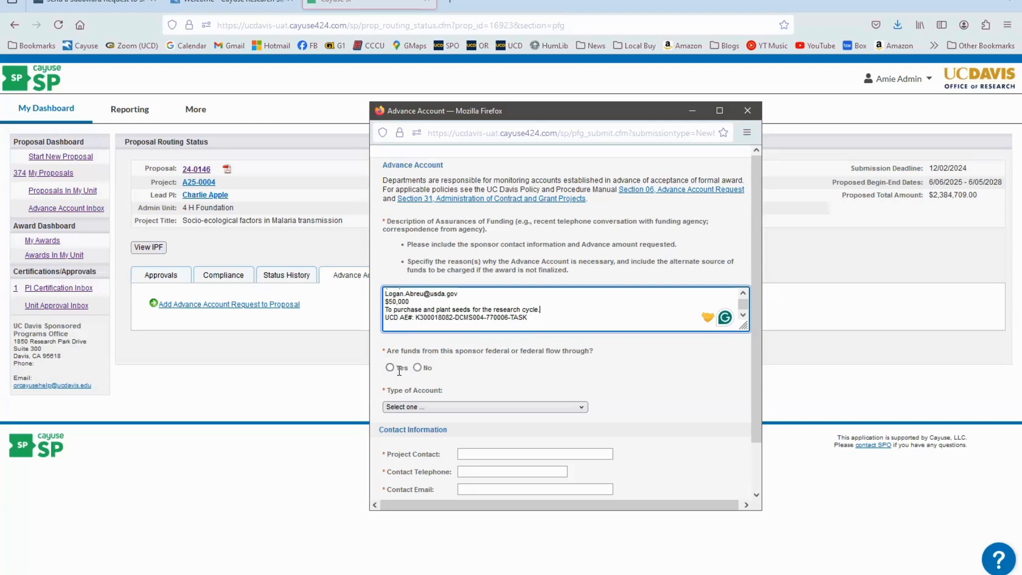
- Mark the funds as federal flow-through and set the account type to New
{"action": "left_click", "coordinate": [390, 367]}
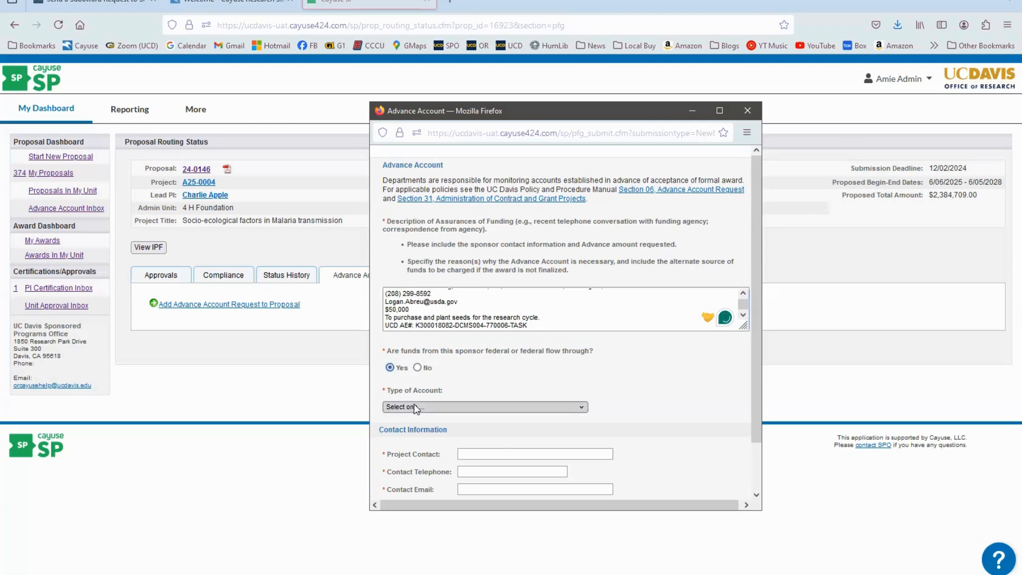
{"action": "left_click", "coordinate": [484, 407]}
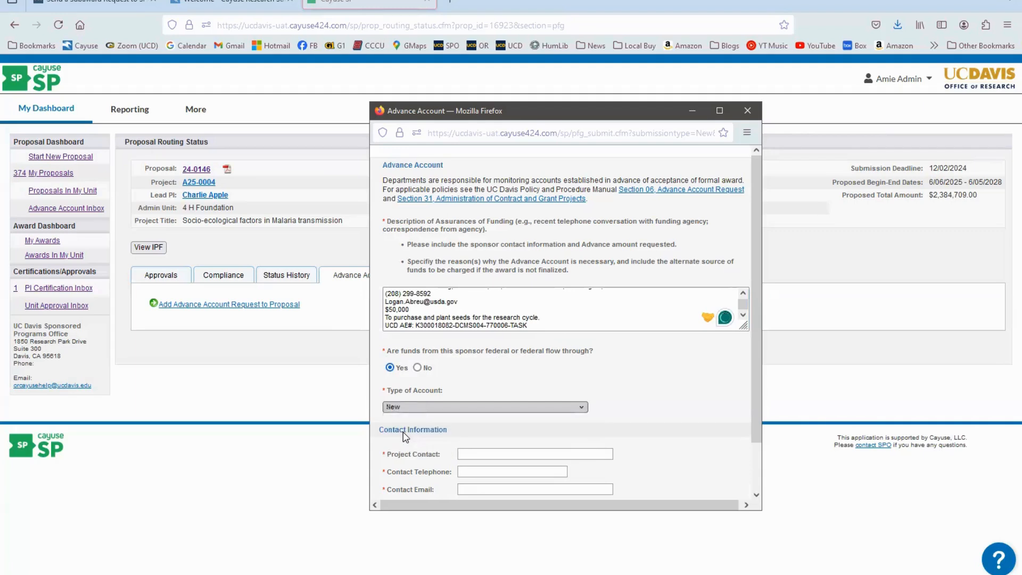
{"action": "left_click", "coordinate": [484, 407]}
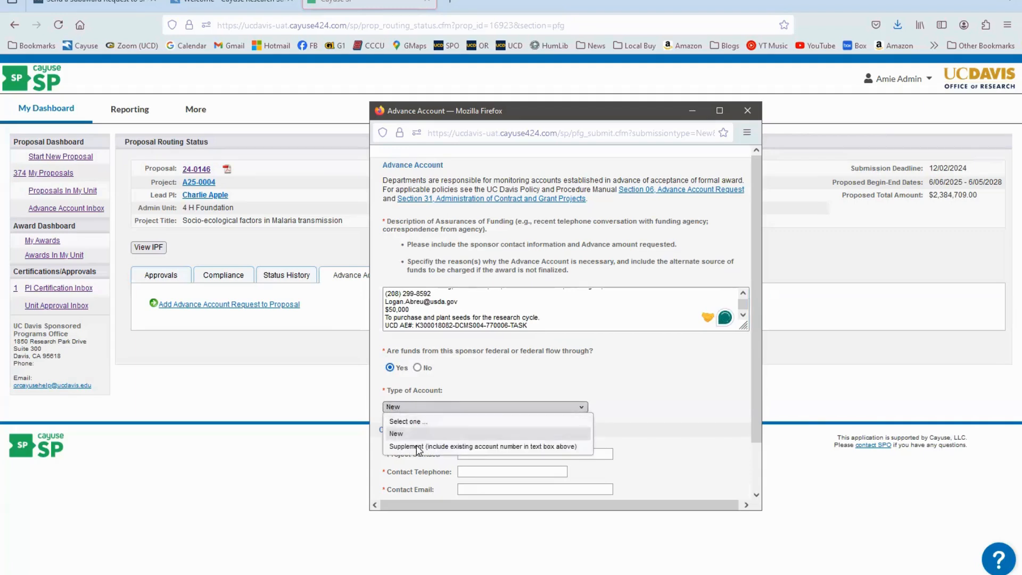
{"action": "left_click", "coordinate": [395, 433]}
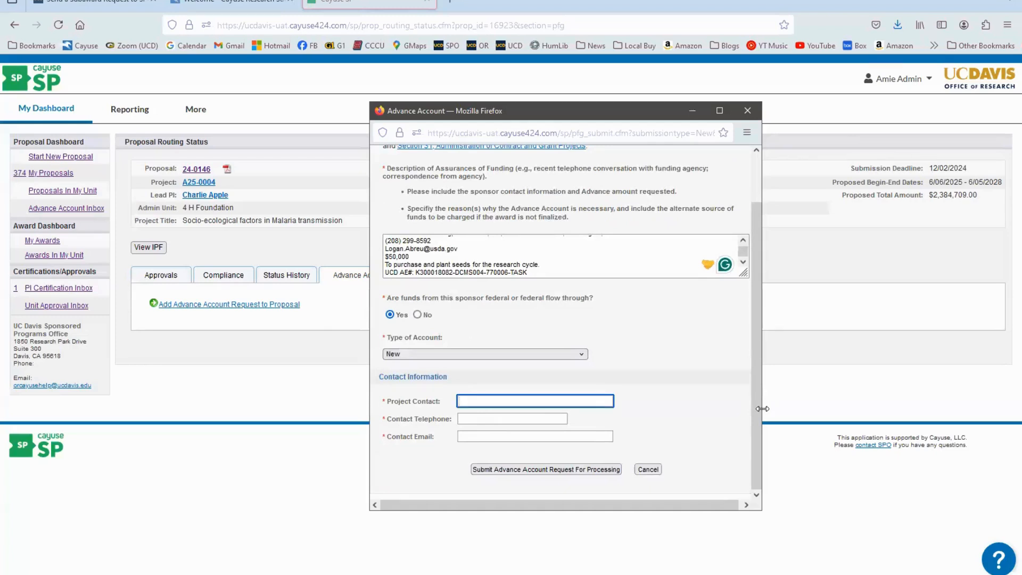
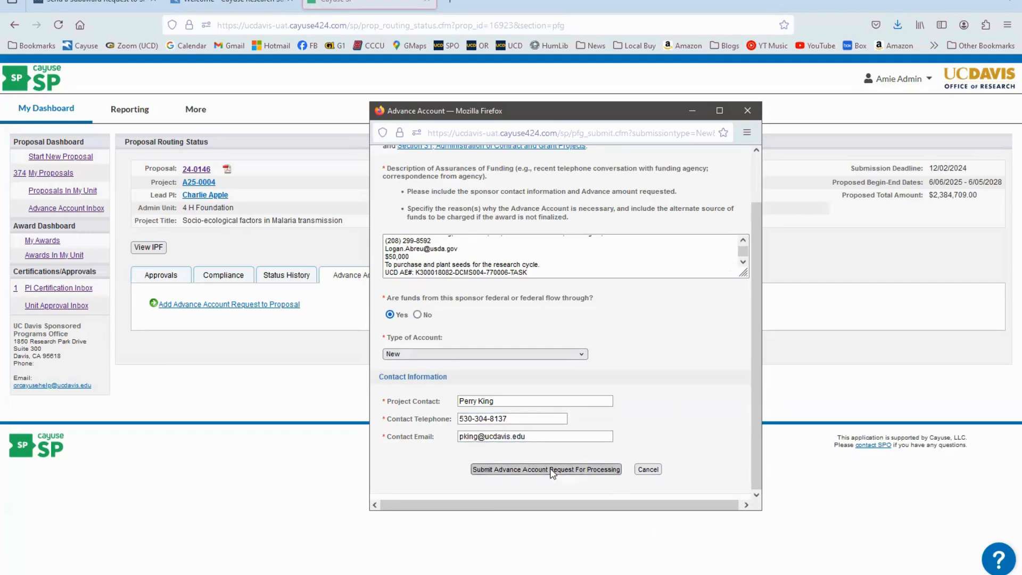
{"action": "left_click", "coordinate": [546, 469]}
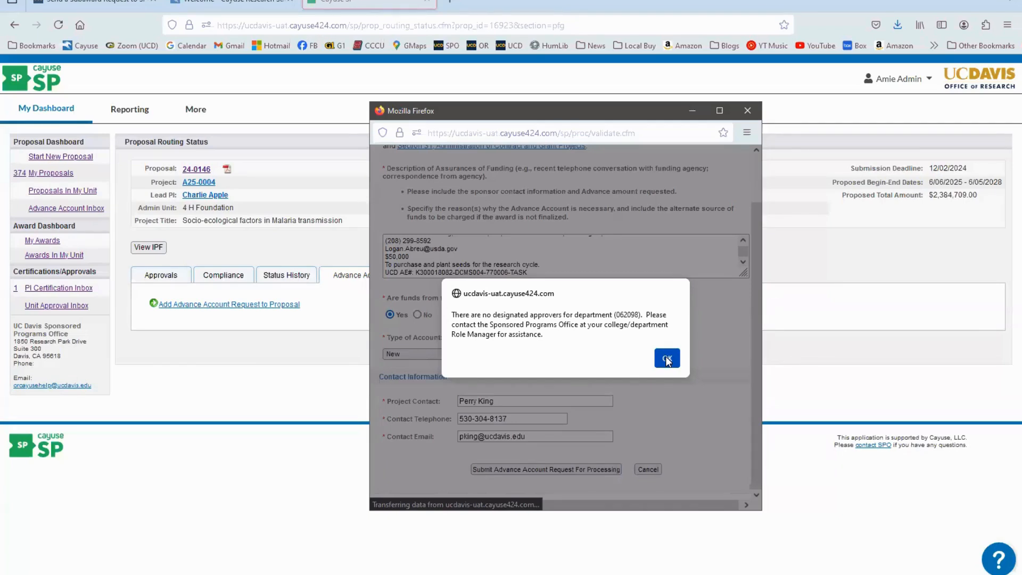
{"action": "mouse_move", "coordinate": [576, 382]}
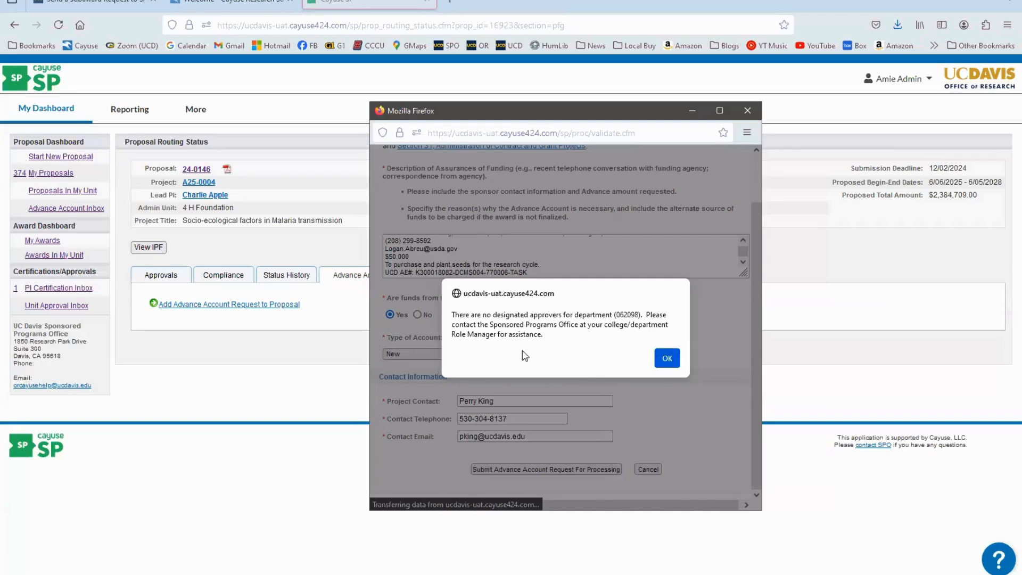
{"action": "mouse_move", "coordinate": [119, 139]}
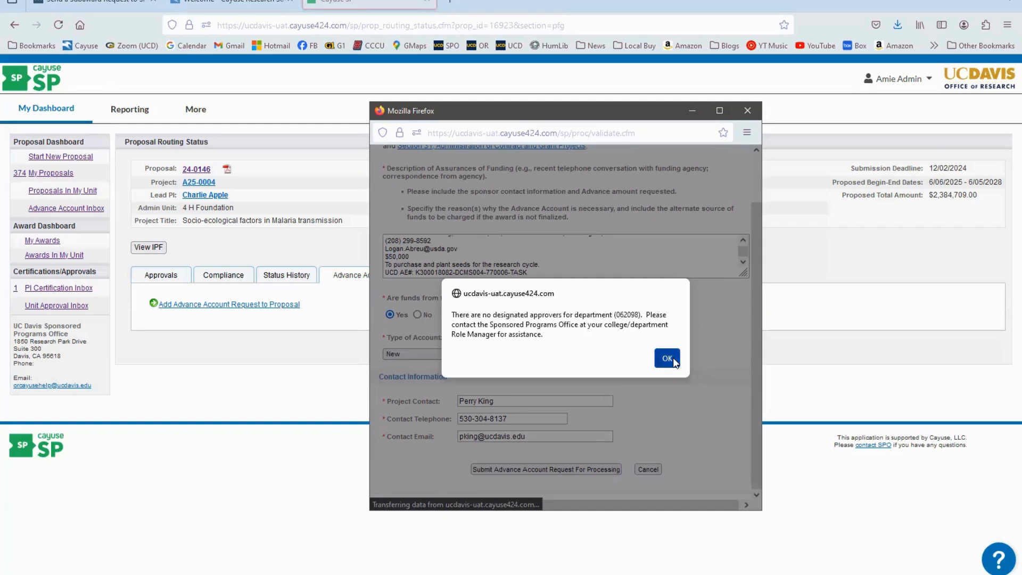
- Dismiss the alert that department 062098 has no designated approvers
{"action": "left_click", "coordinate": [666, 358]}
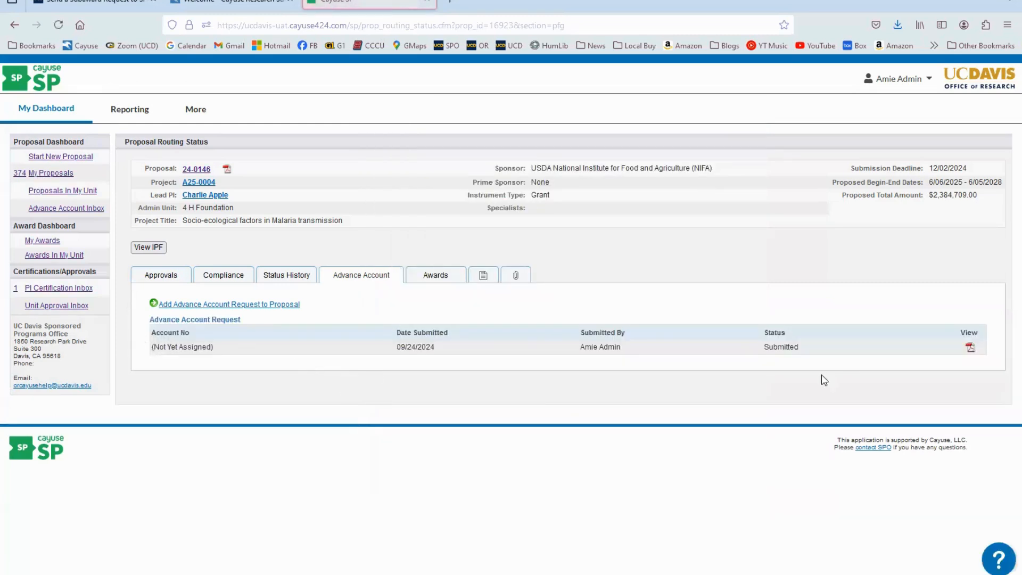
{"action": "mouse_move", "coordinate": [760, 369]}
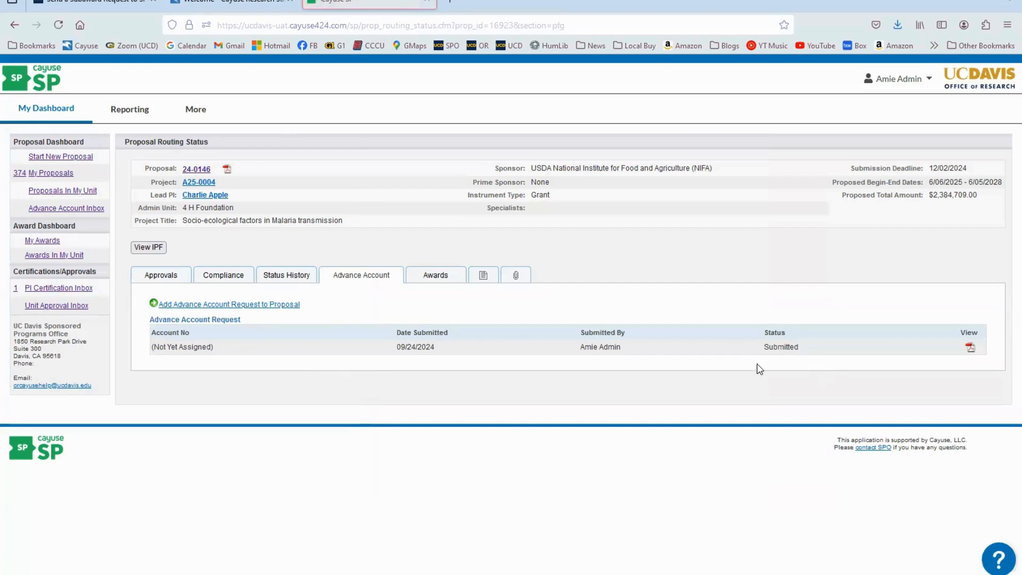
{"action": "mouse_move", "coordinate": [836, 375]}
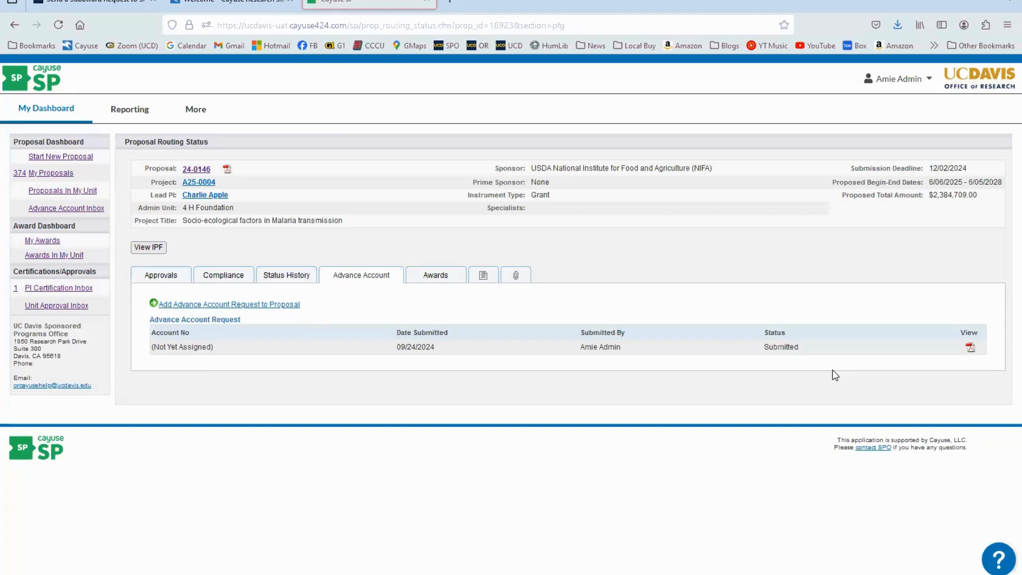
{"action": "mouse_move", "coordinate": [593, 564]}
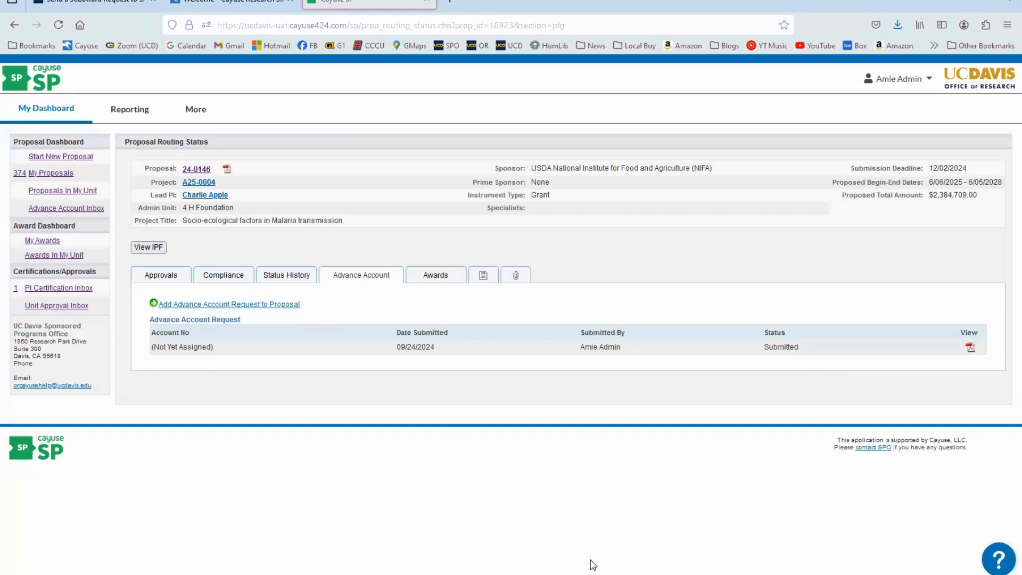